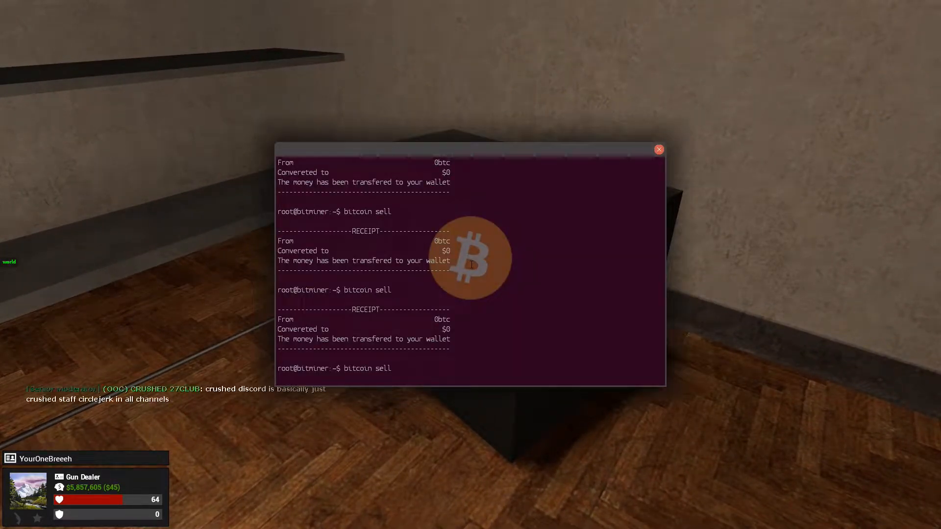
left_click(659, 149)
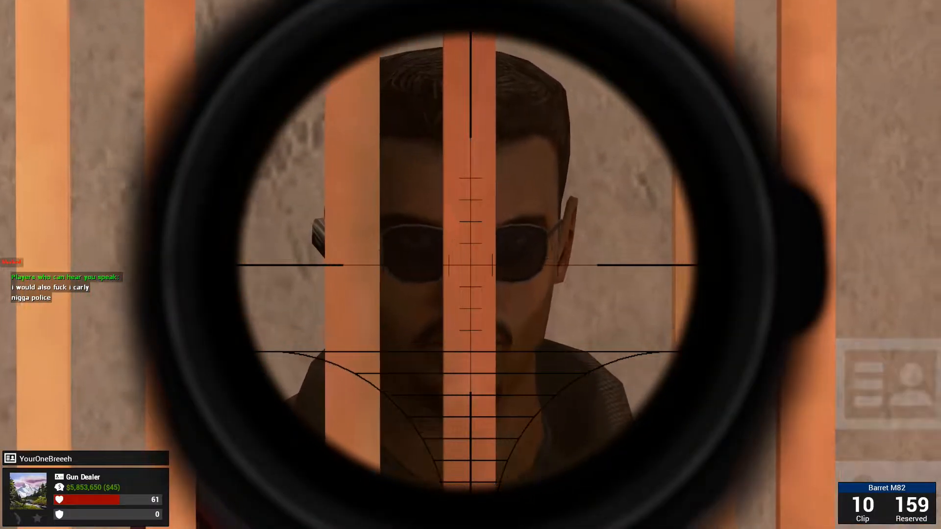
left_click(469, 268)
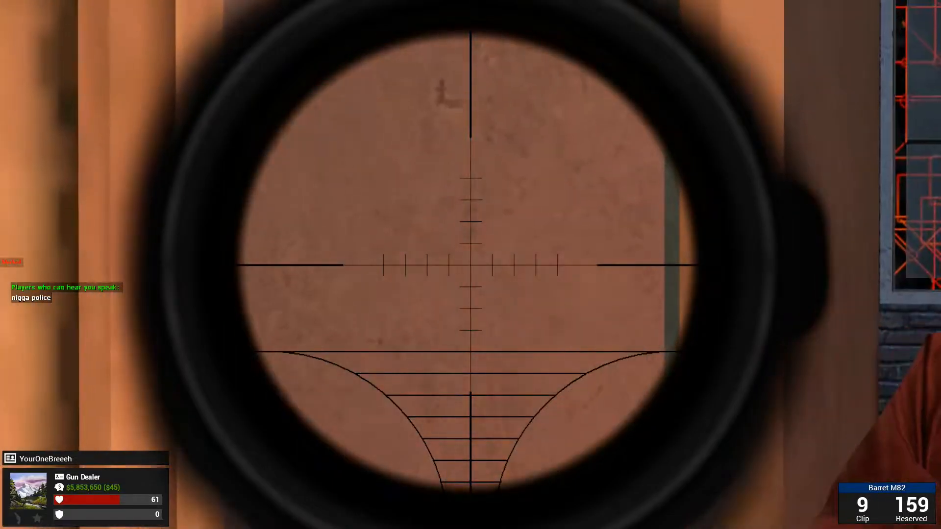
left_click(470, 272)
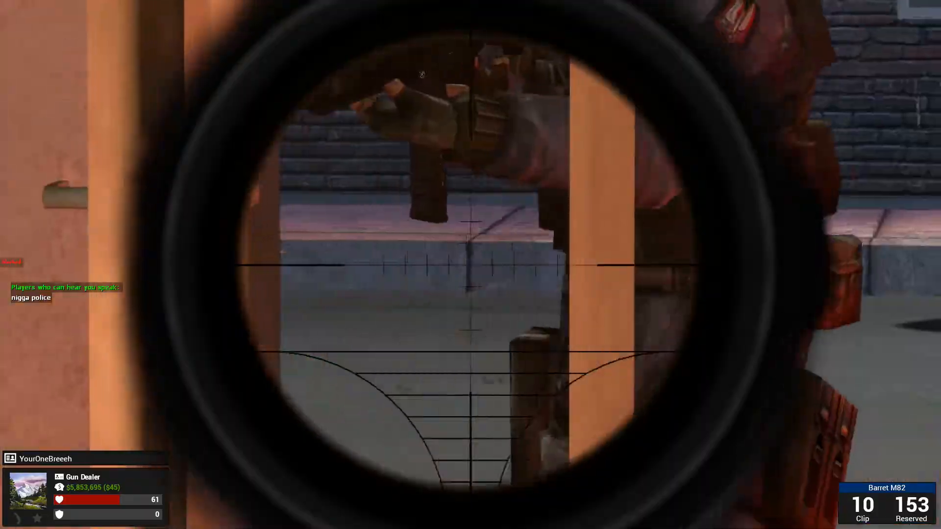
left_click(470, 265)
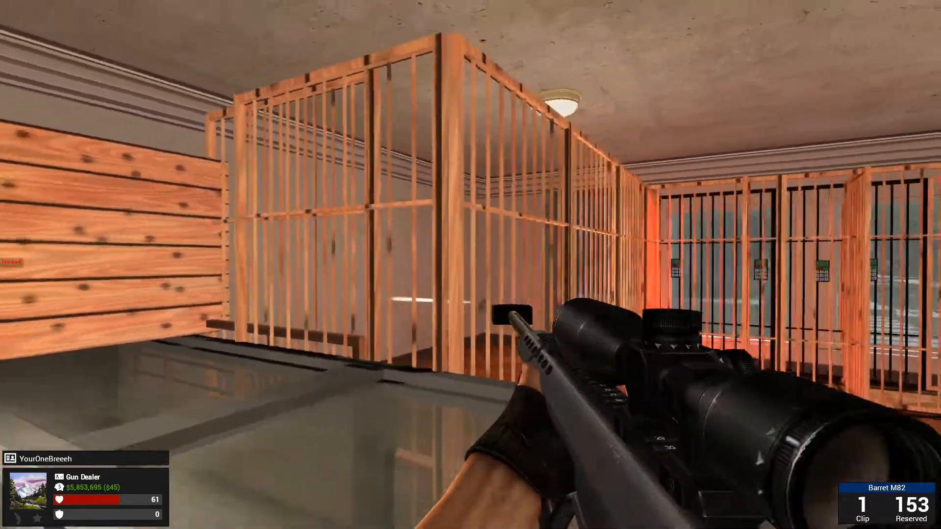
left_click(471, 257)
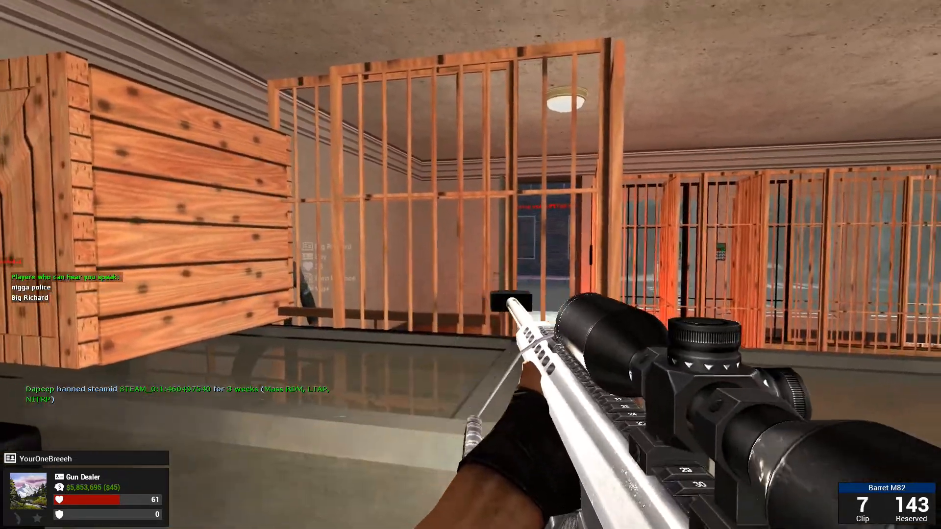
left_click(470, 265)
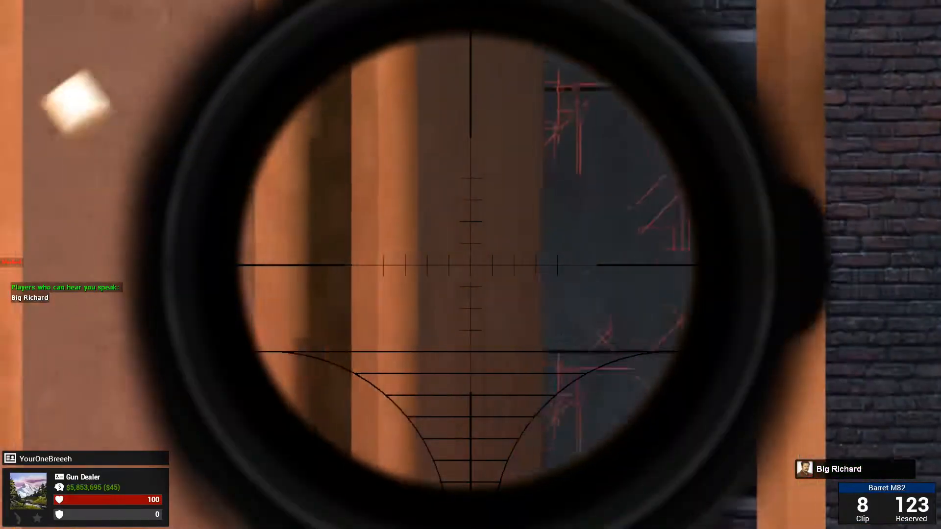
right_click(470, 264)
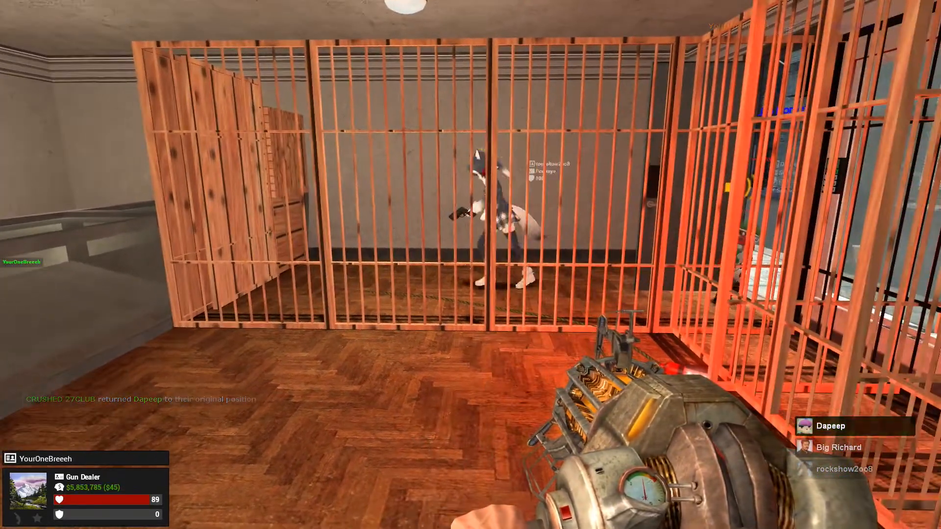
mouse_move(470, 264)
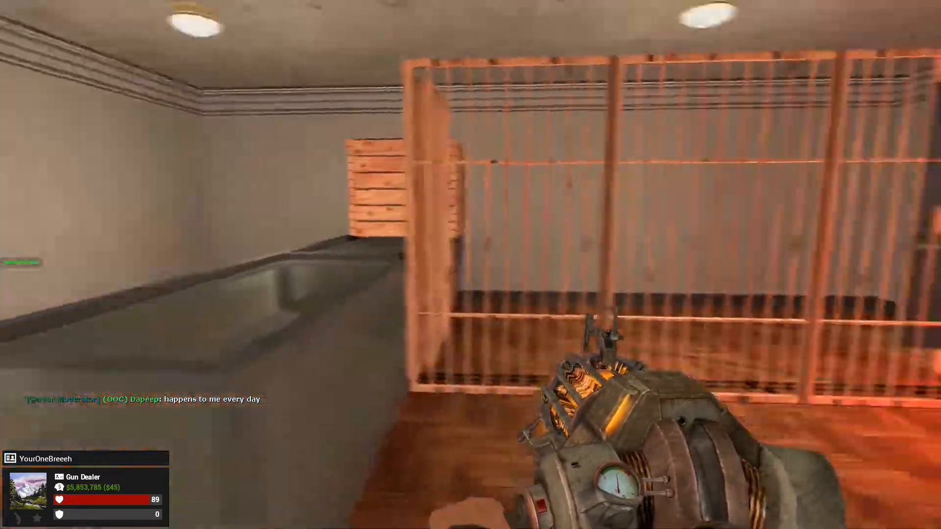